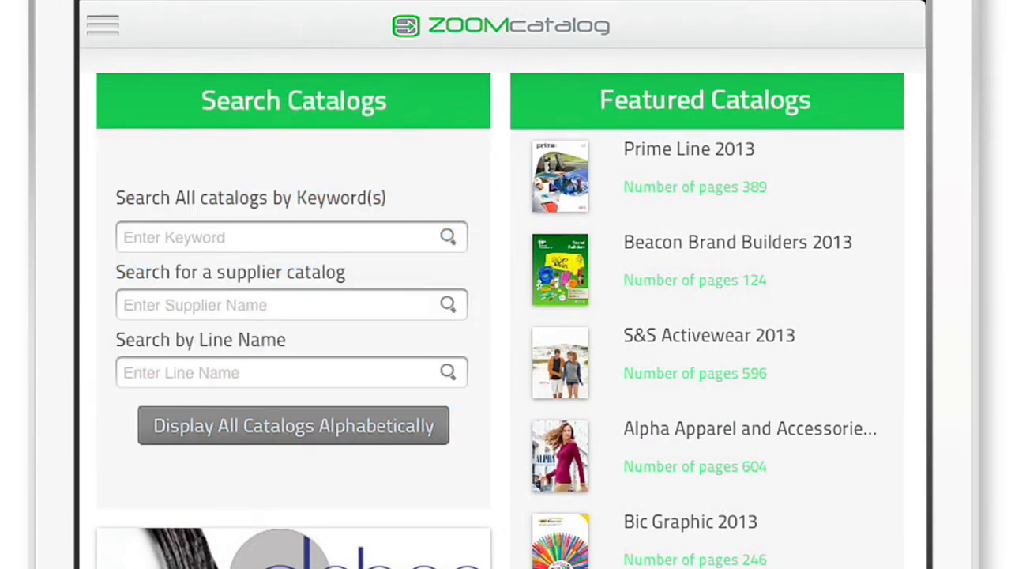
- Search all catalogs for 'stainless mug' and scroll the matching catalogs like Flying Colors, Logomark, Sweda
type("stainless")
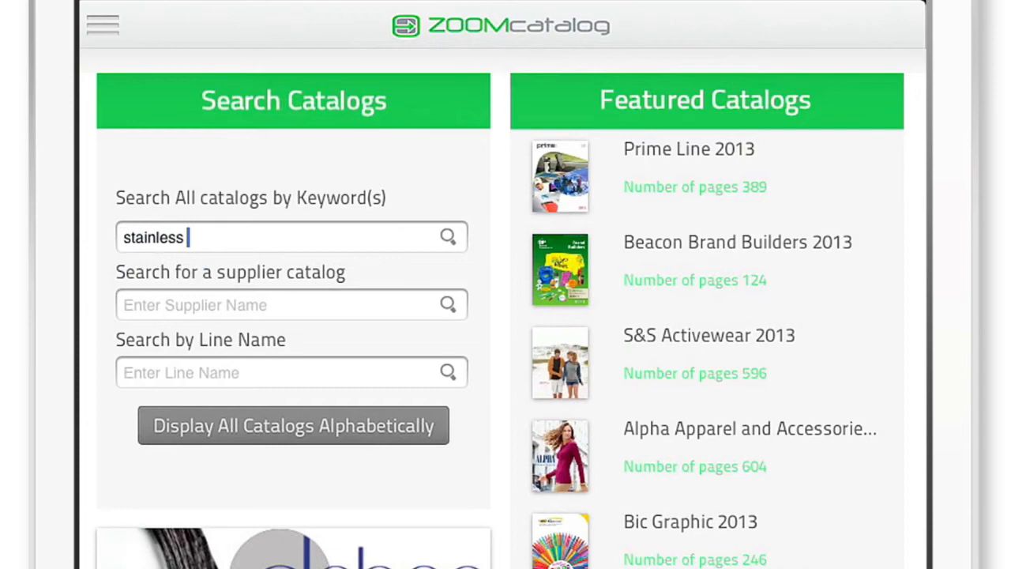
type("mug")
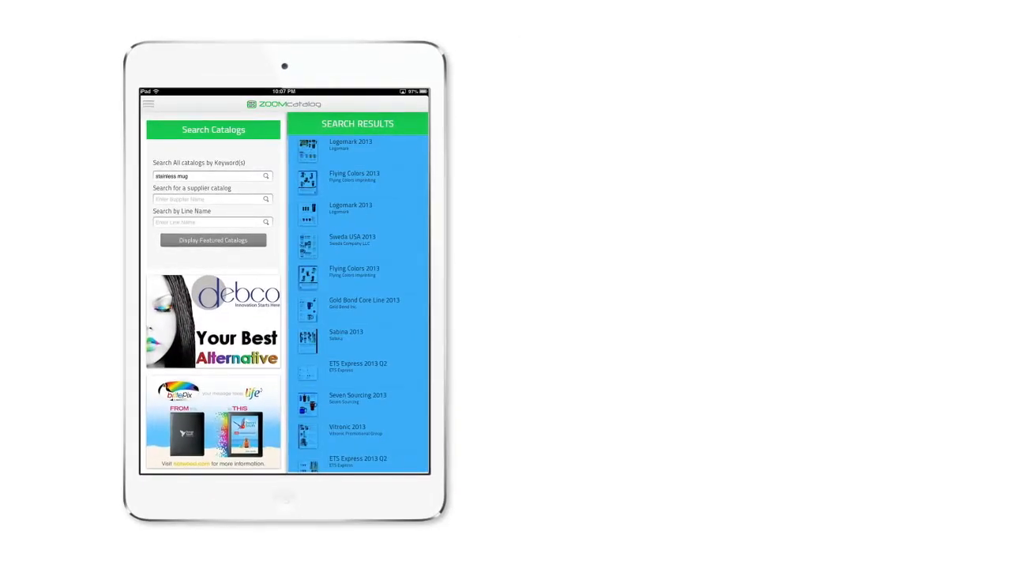
scroll("down", 3)
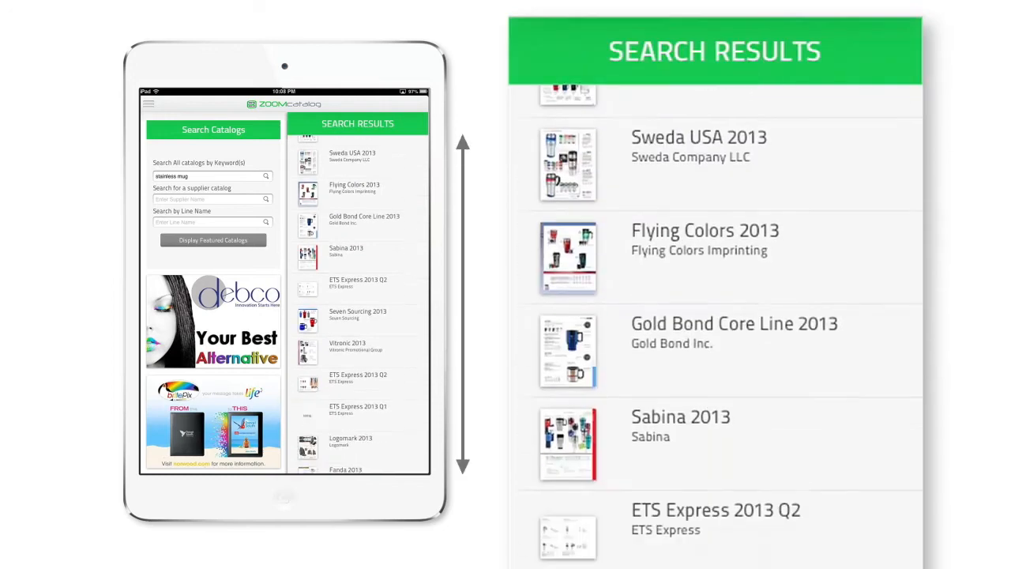
scroll("down", 3)
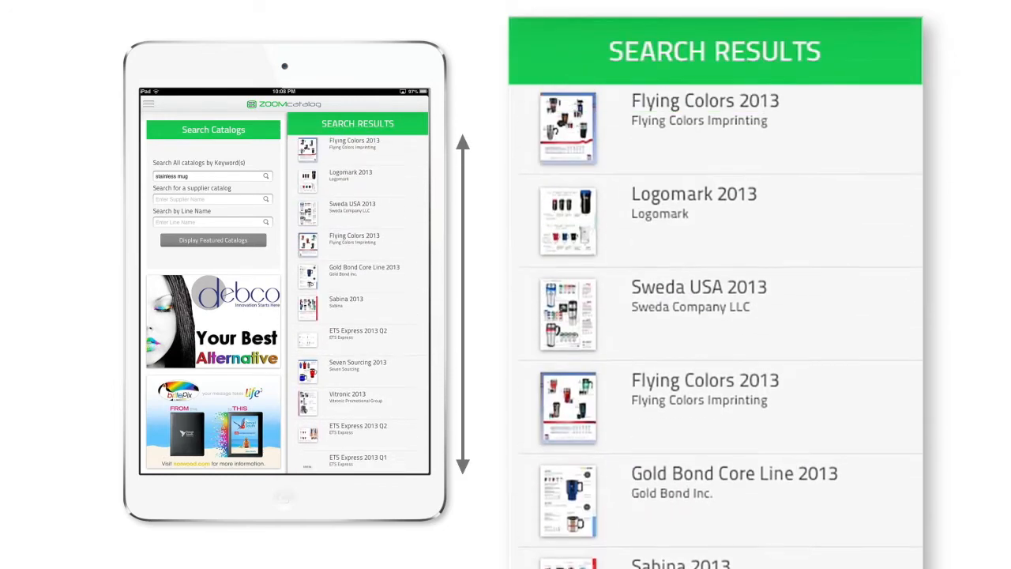
- Browse the Sabina 2013 catalog pages, then go back
left_click(346, 304)
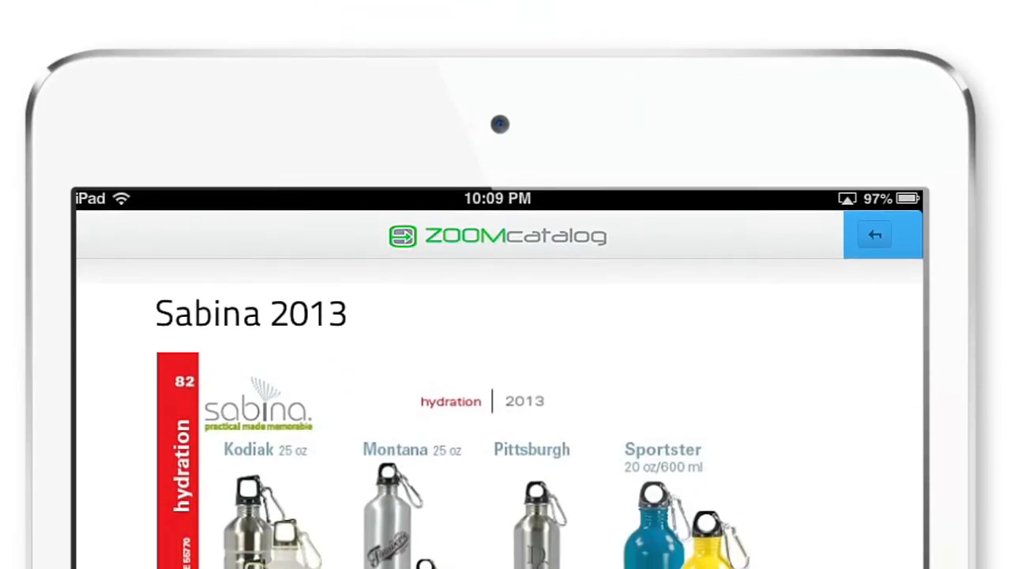
left_click(875, 235)
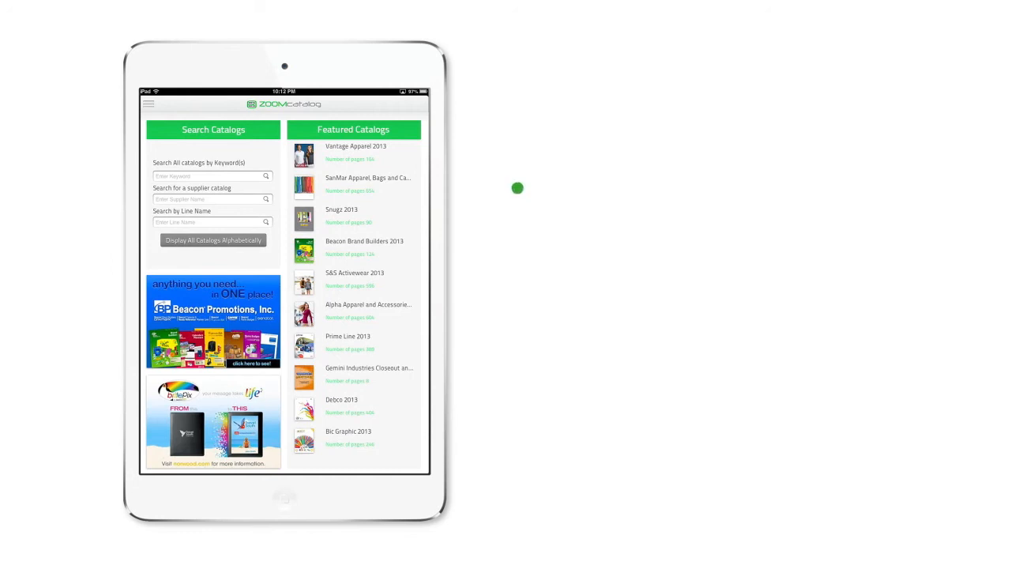
- Return to the Dashboard with Search Catalogs and Featured Catalogs, and bring up the menu
left_click(213, 176)
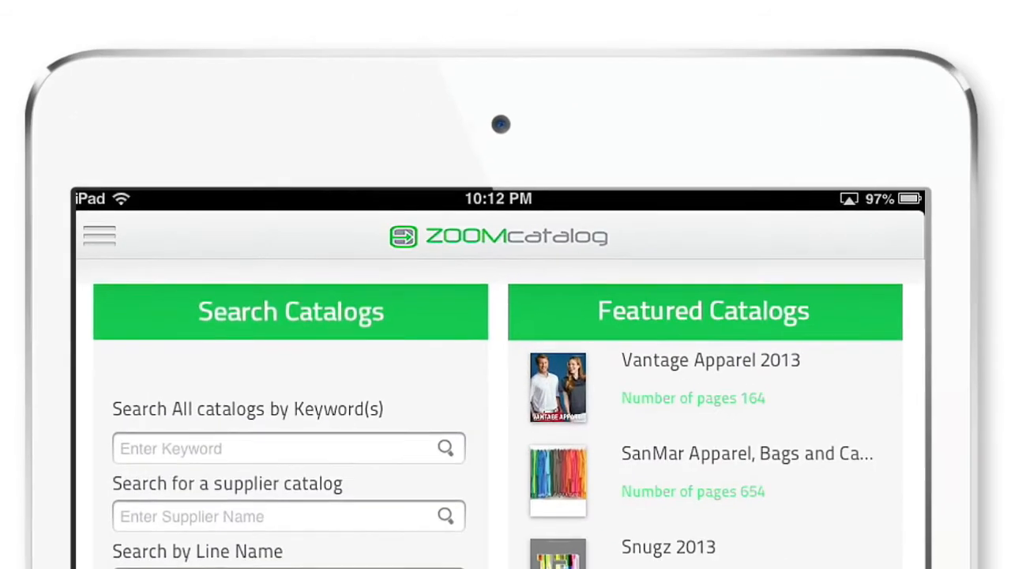
left_click(99, 234)
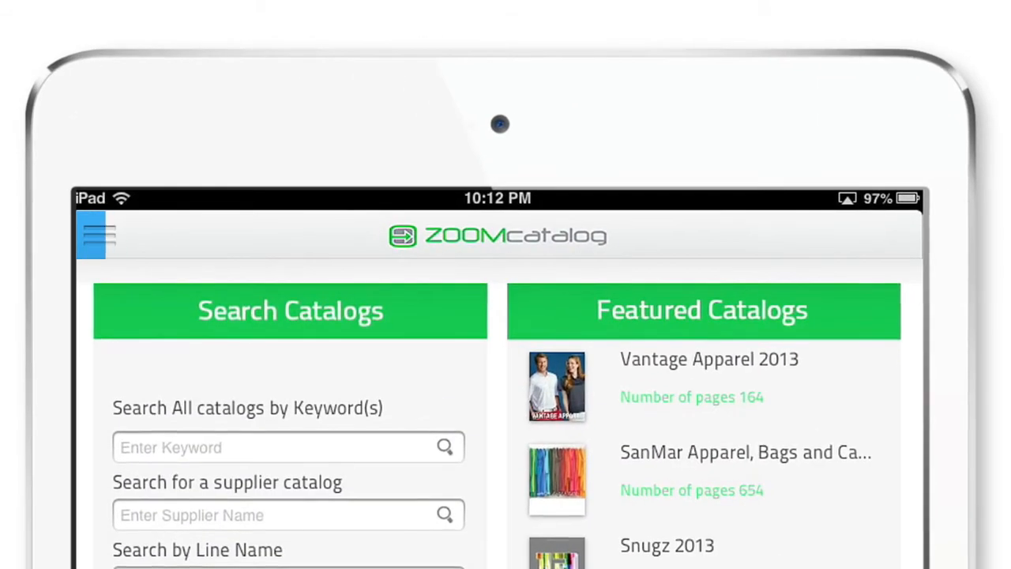
- View BIC Graphic's contact details in the Supplier Directory
left_click(96, 235)
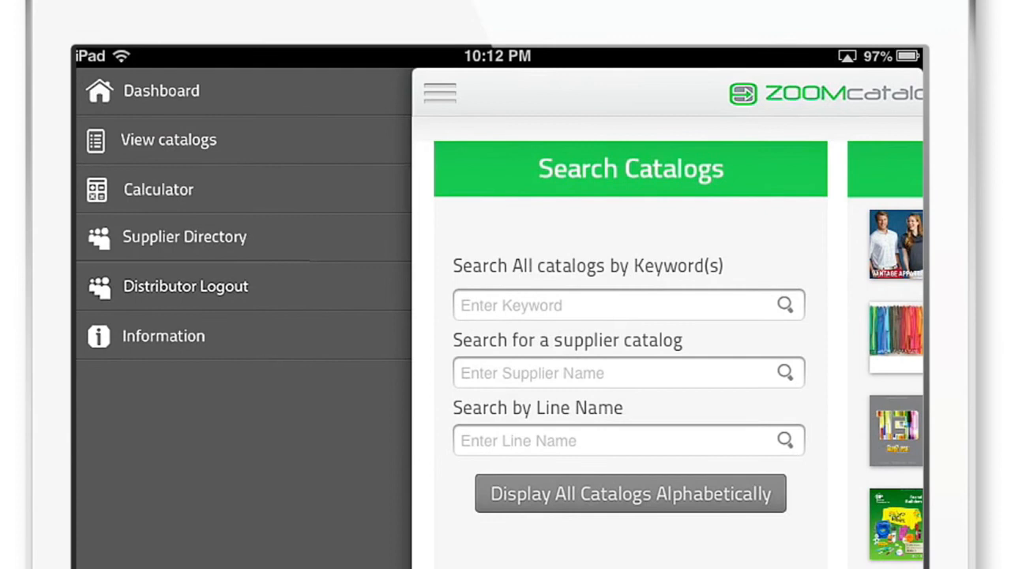
left_click(184, 236)
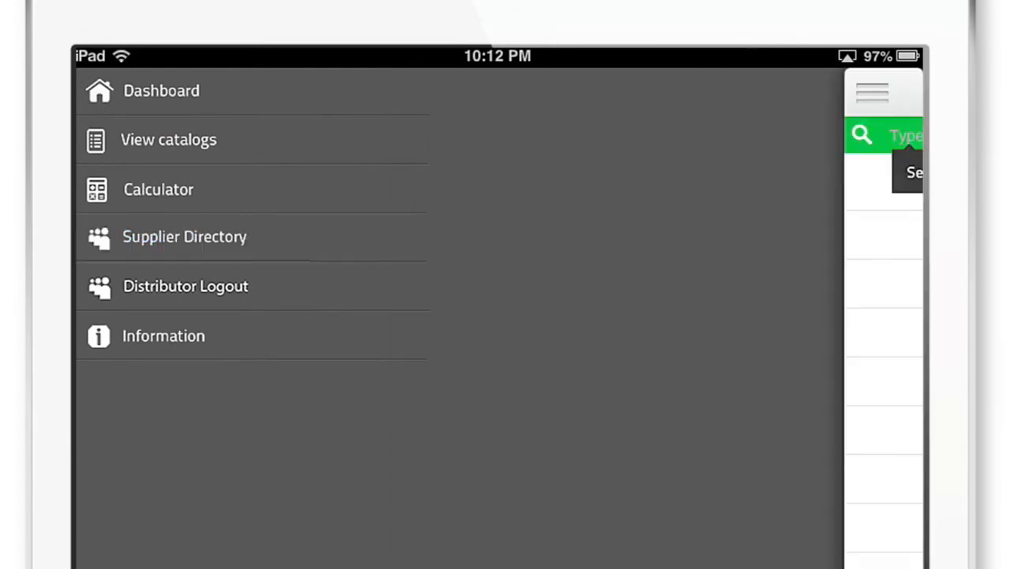
left_click(184, 237)
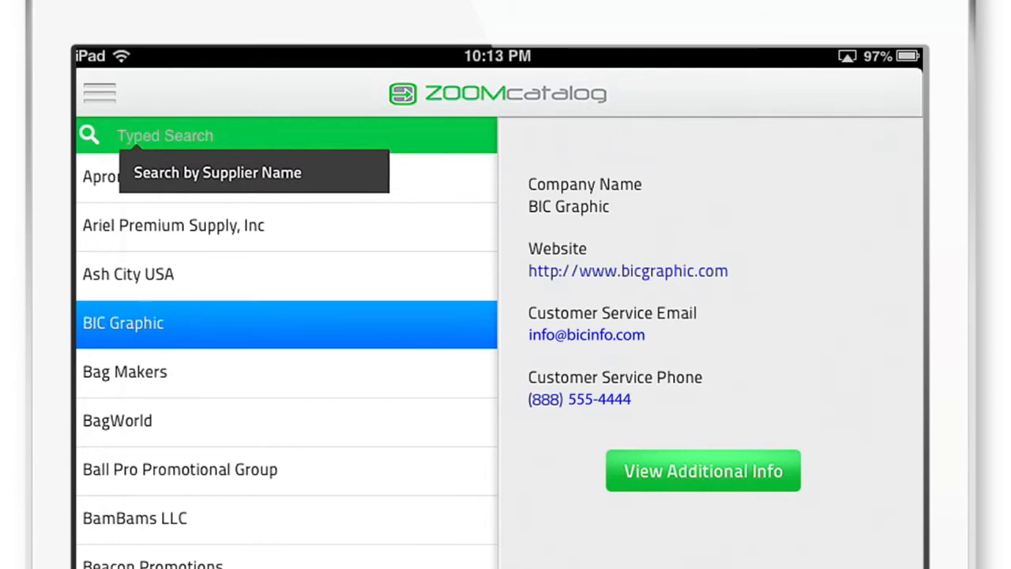
left_click(99, 93)
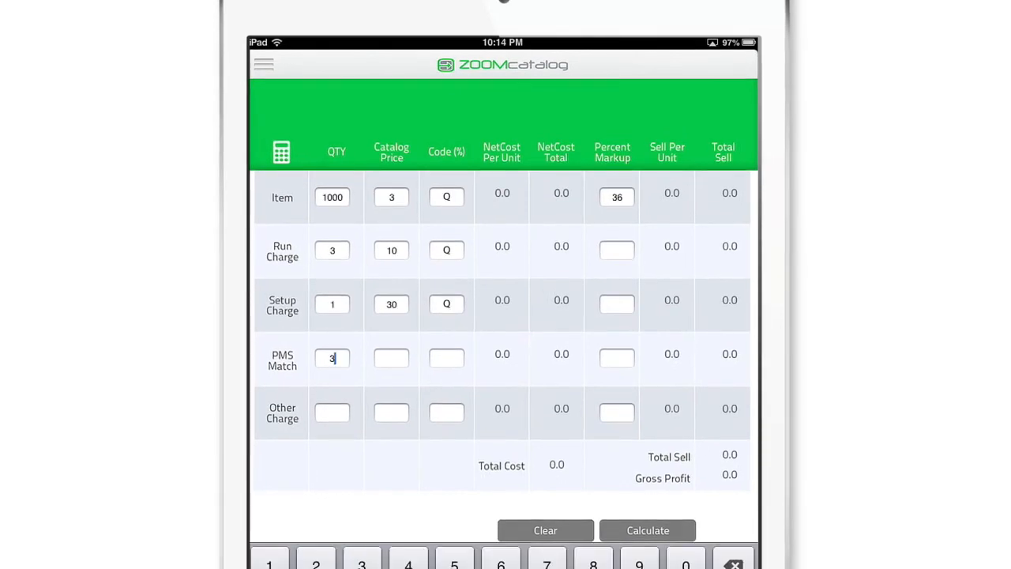
- Calculate the 1000-item order totals (1845.00 cost, 2857.50 sell, 1012.50 profit) and head to the Dashboard
left_click(648, 530)
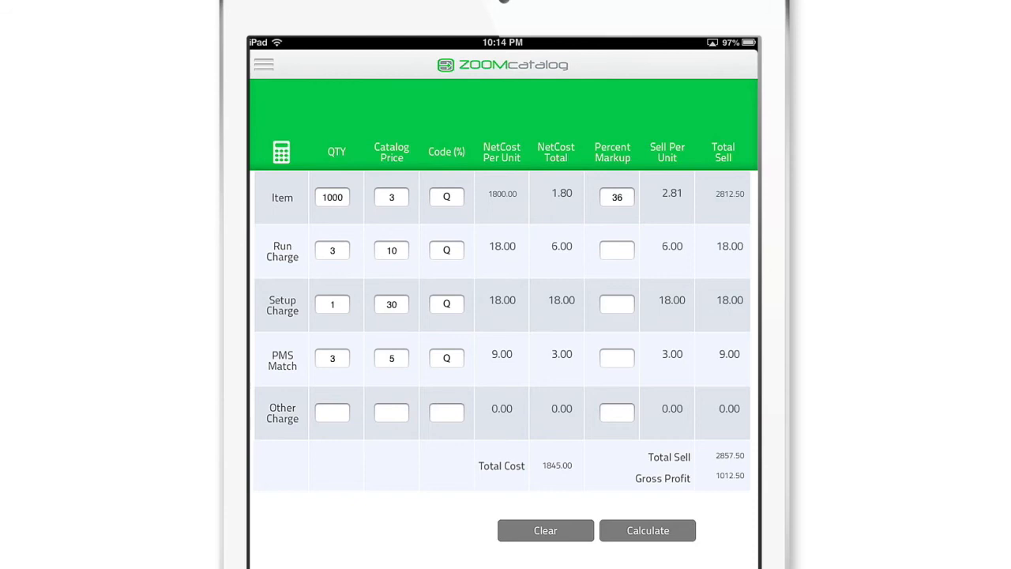
left_click(264, 64)
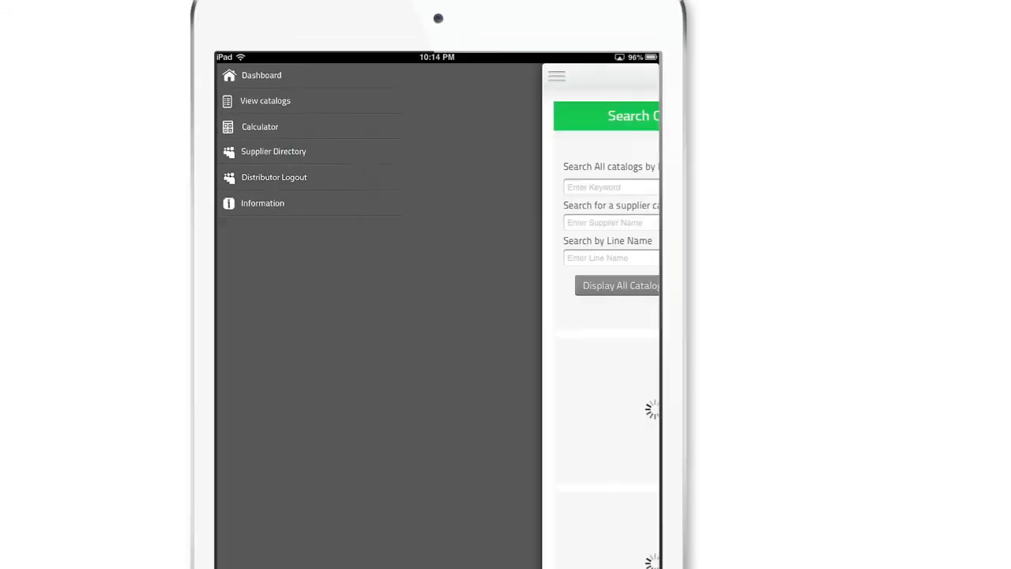